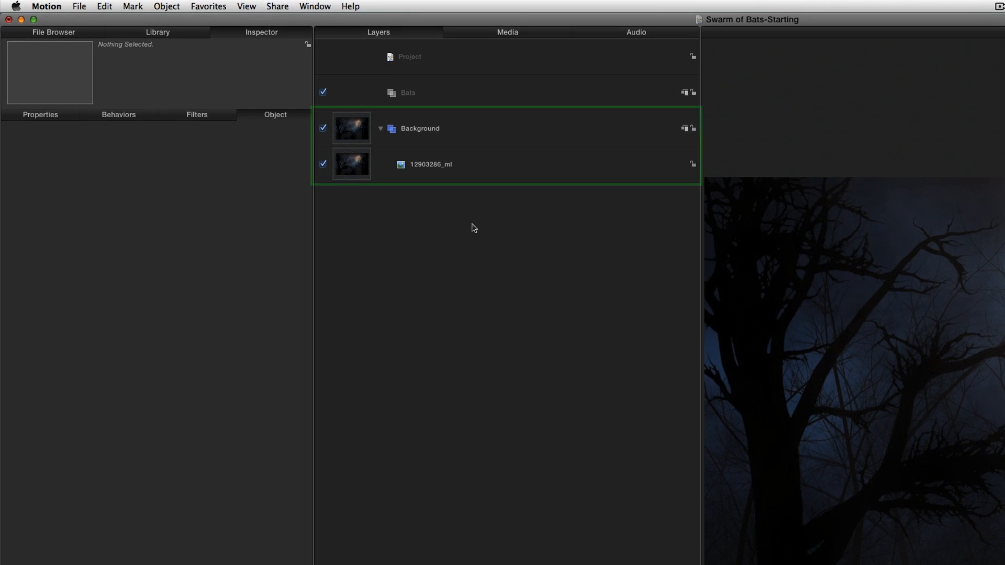
Collapse the Background group's disclosure triangle in the Layers list.
left_click(429, 164)
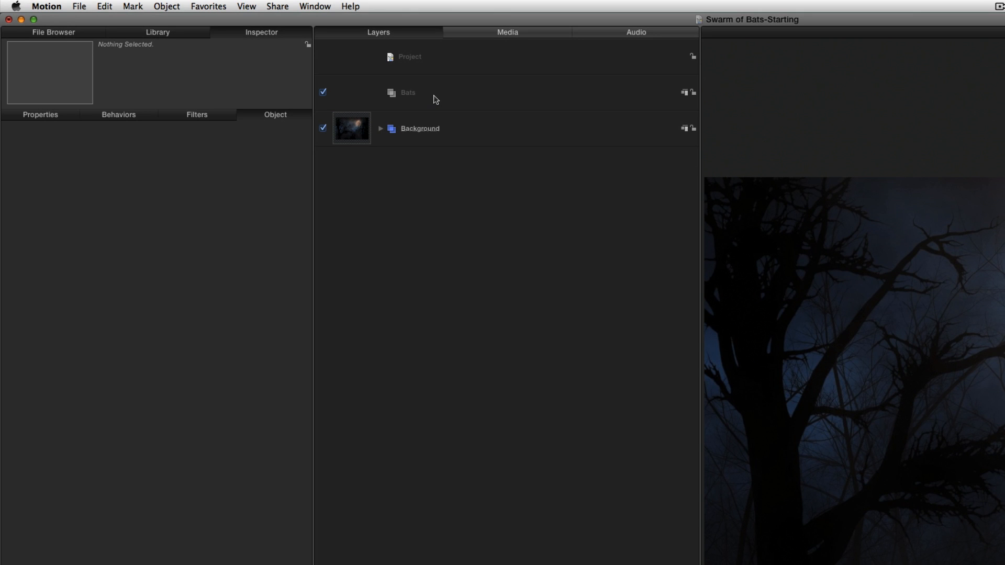
Search the Library for 'bat' and add Bat.mov into the Bats group.
left_click(157, 32)
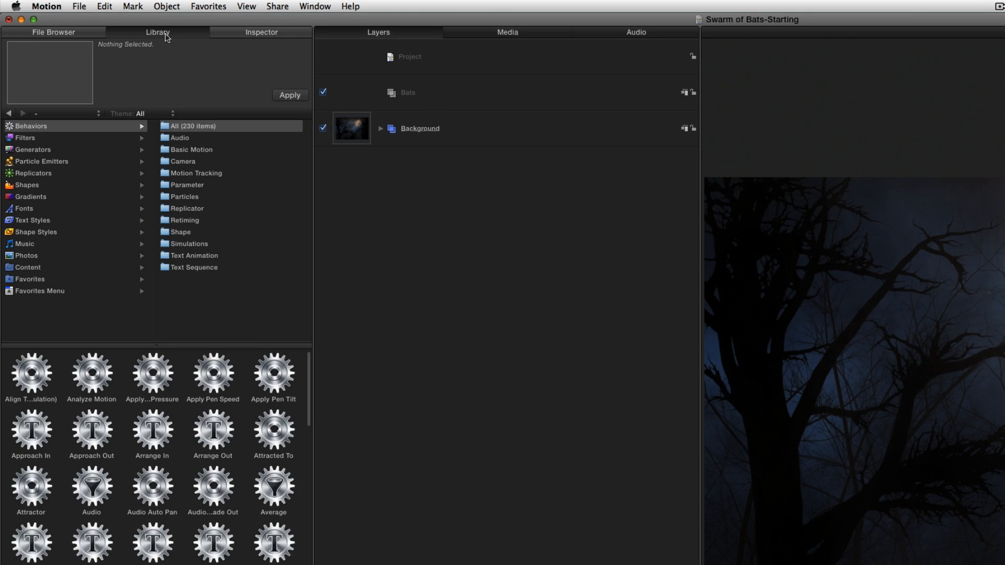
left_click(27, 267)
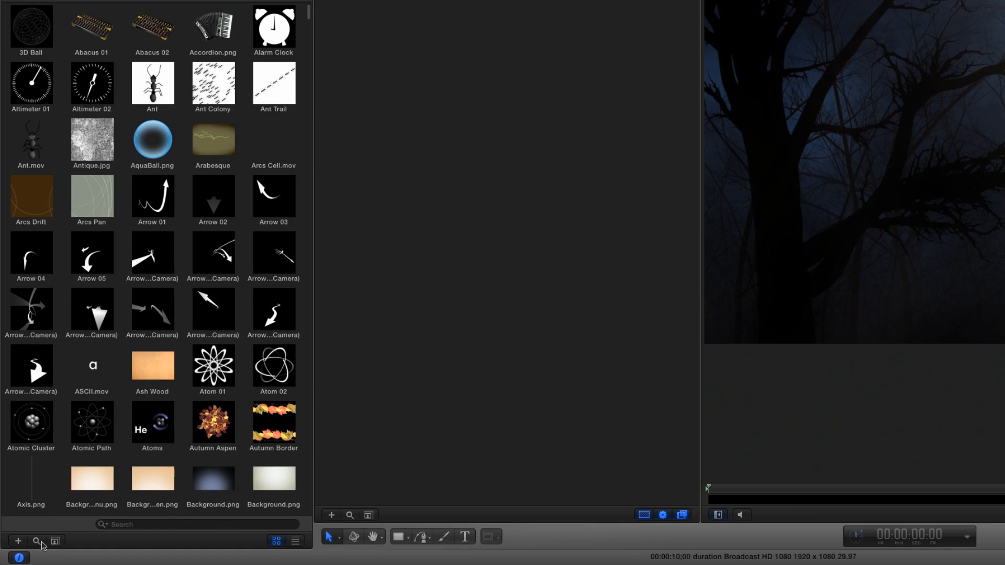
type("bat")
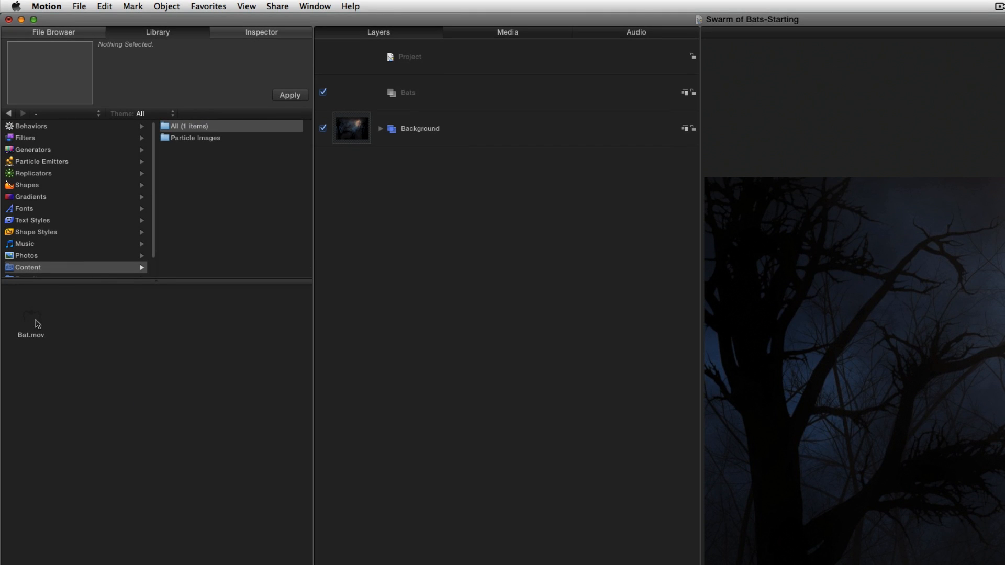
left_click(31, 316)
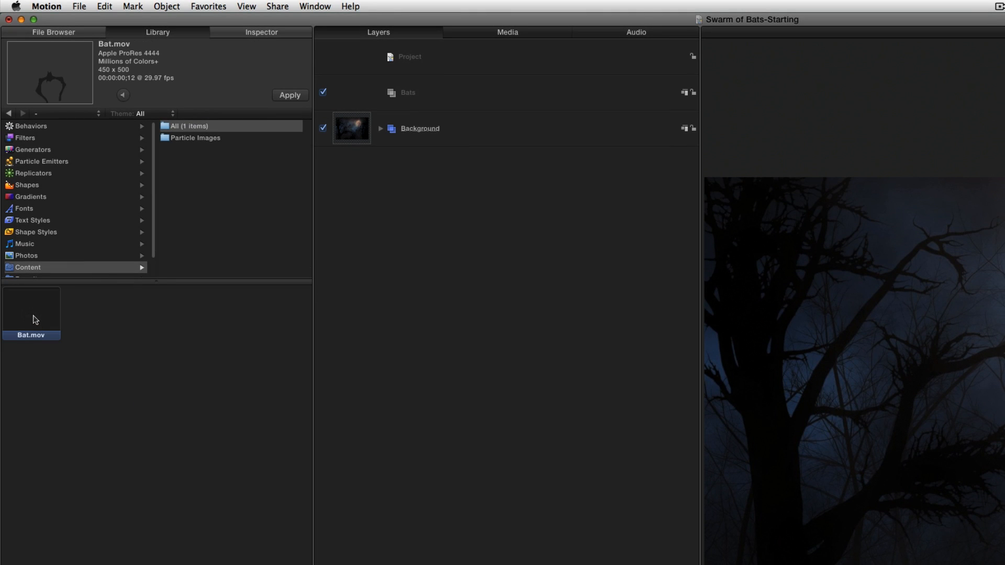
left_click(407, 93)
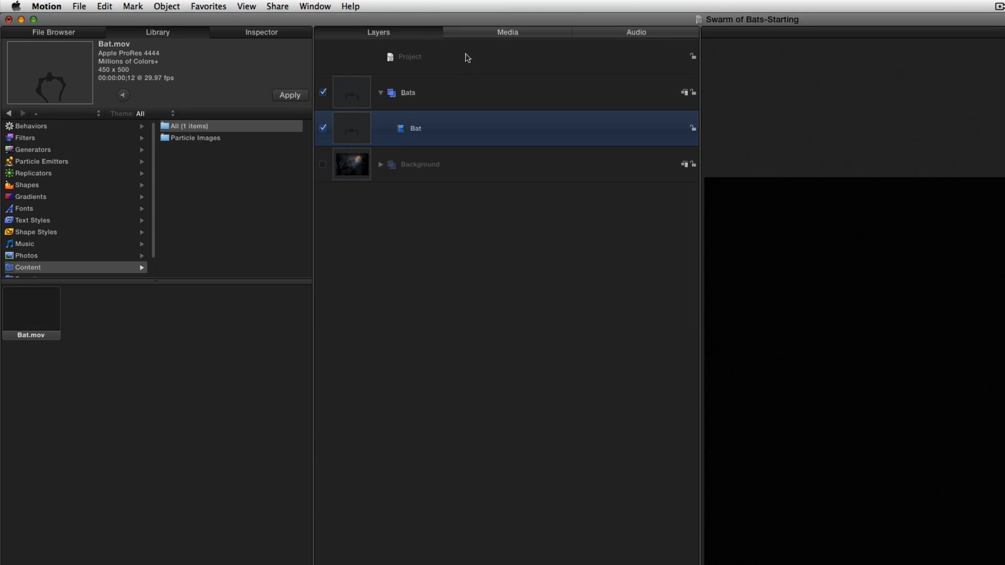
Set the project's Background Color to orange in the Project inspector.
left_click(264, 32)
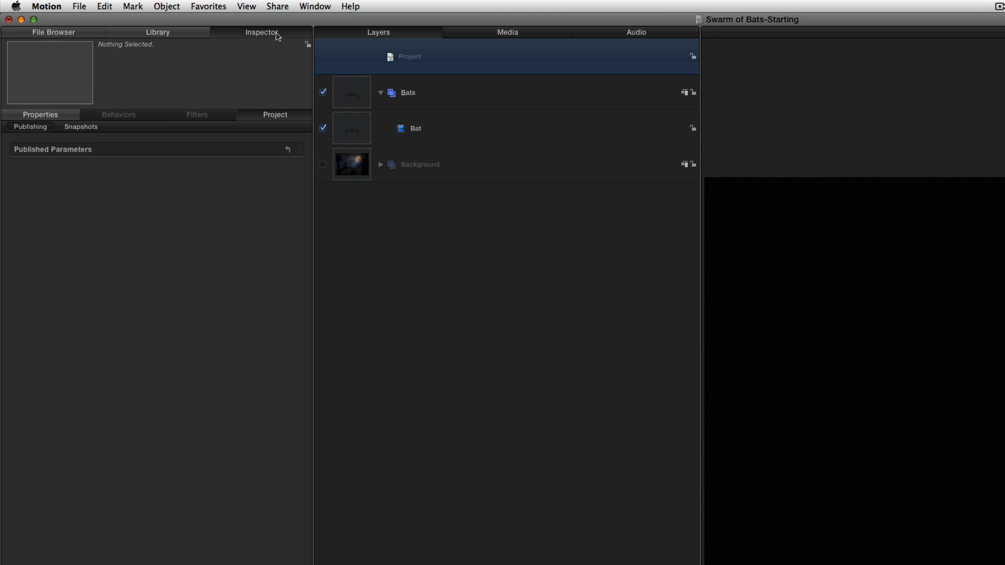
left_click(274, 114)
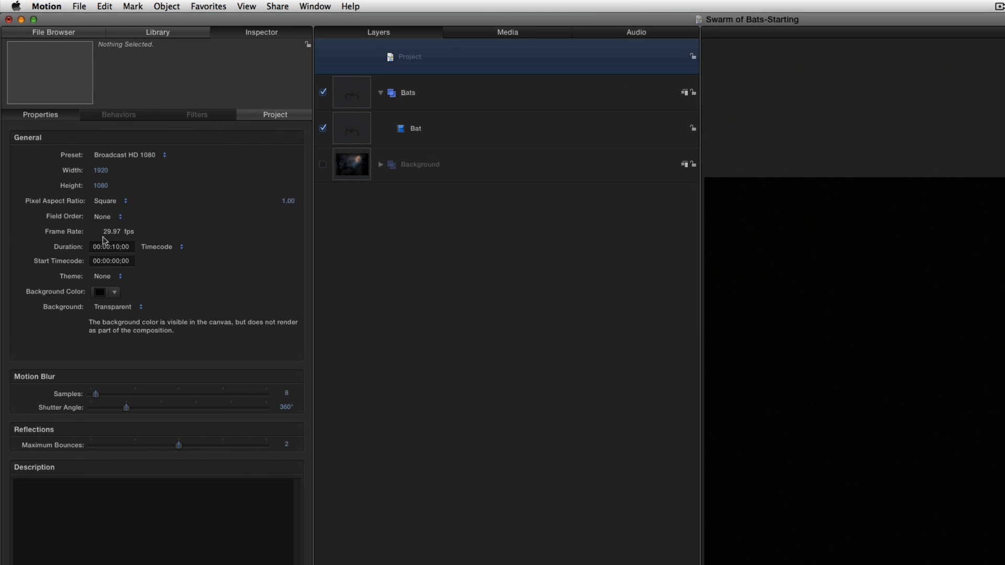
left_click(98, 292)
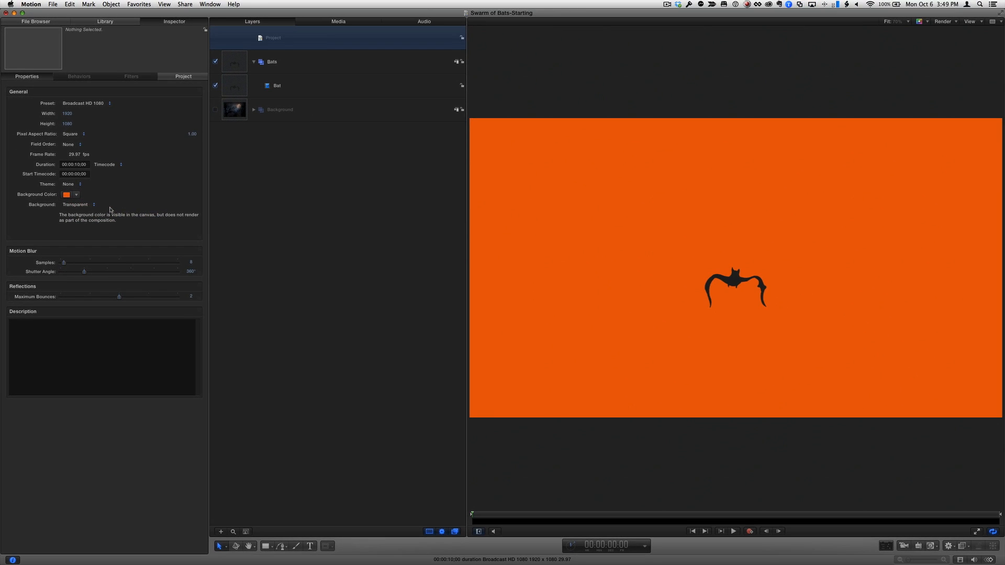
left_click(276, 86)
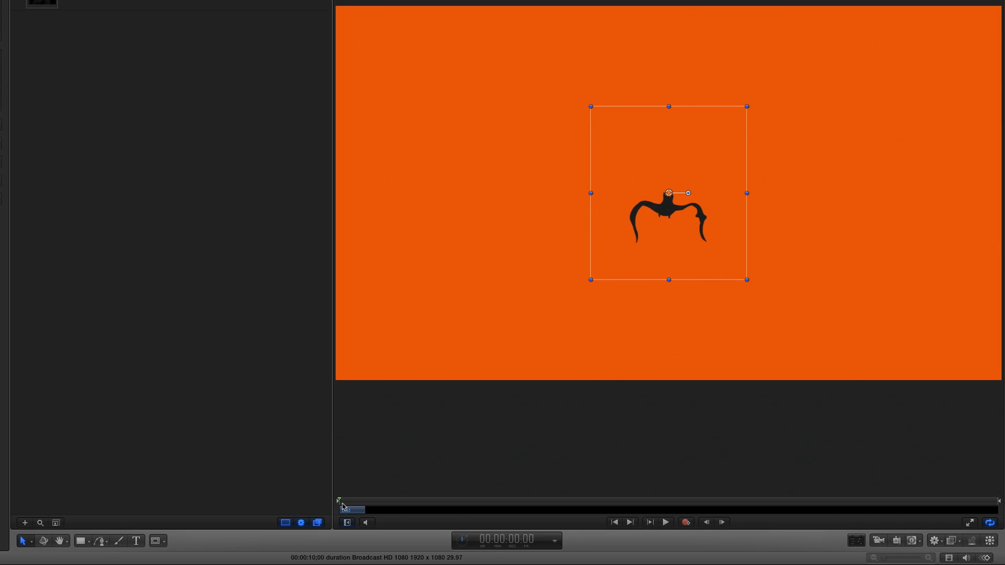
Turn the Bat layer into an emitter while playing, then stop playback.
left_click(665, 522)
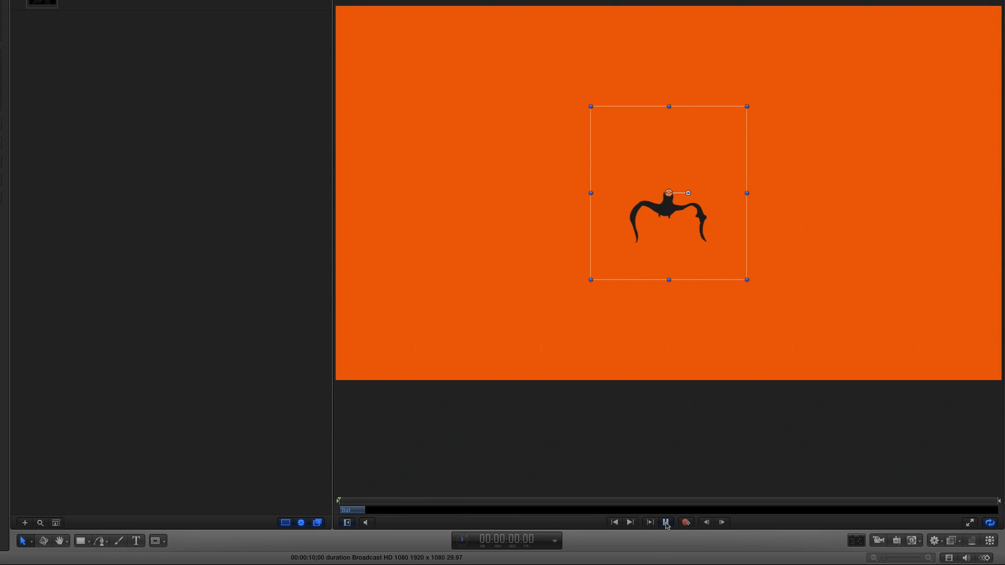
left_click(666, 522)
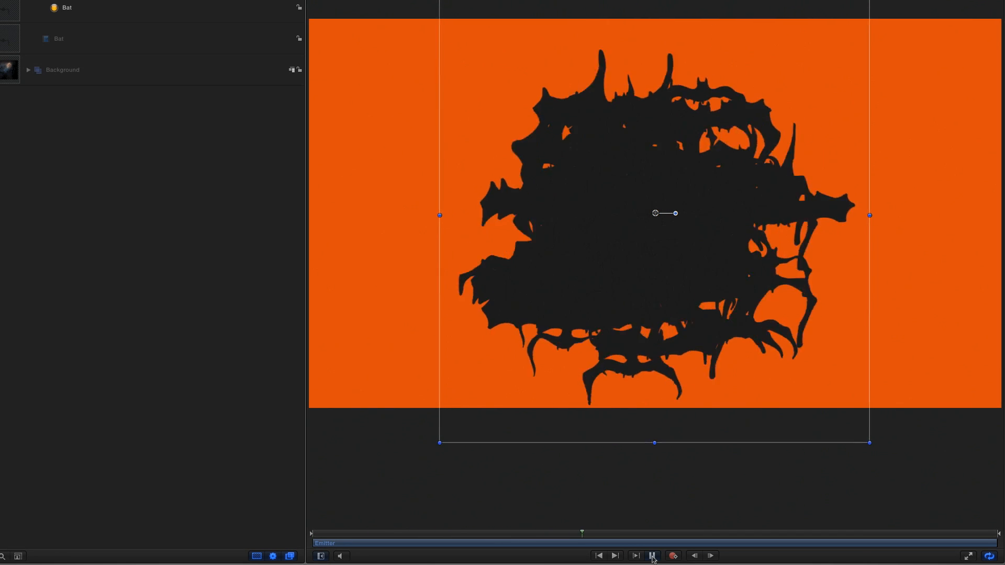
left_click(652, 555)
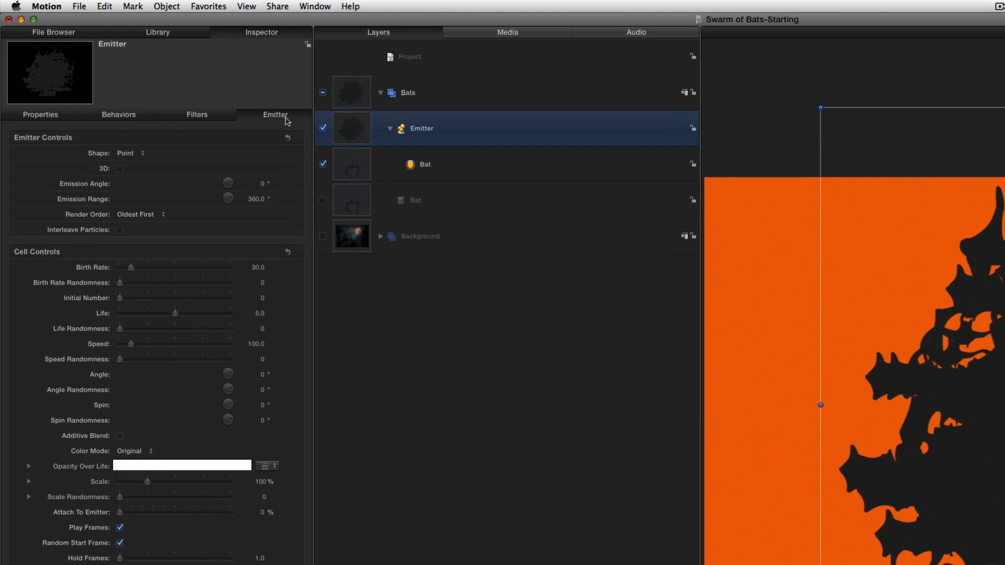
Change the emitter shape to a line and stretch its endpoints across the frame.
left_click(275, 114)
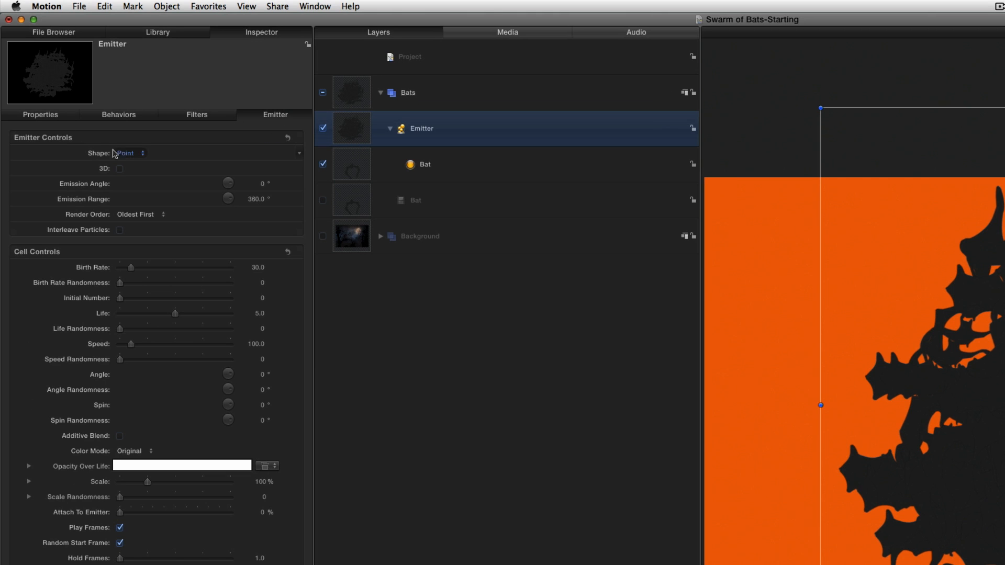
left_click(127, 152)
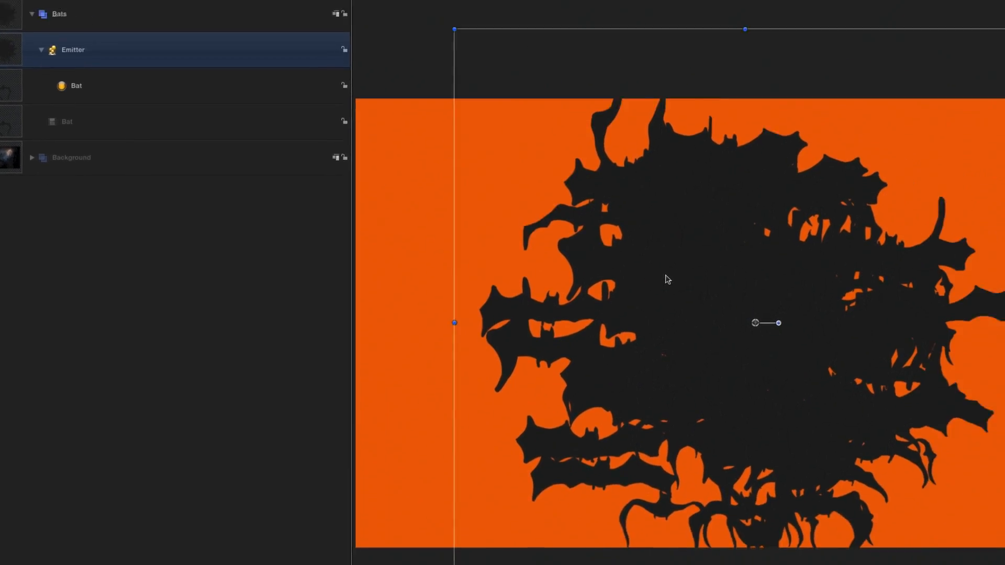
right_click(666, 280)
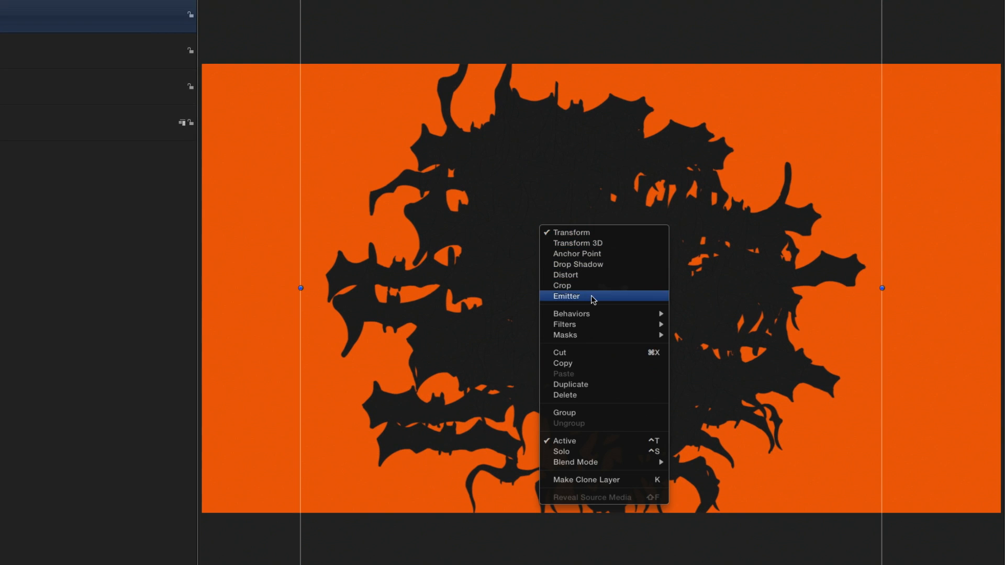
left_click(567, 296)
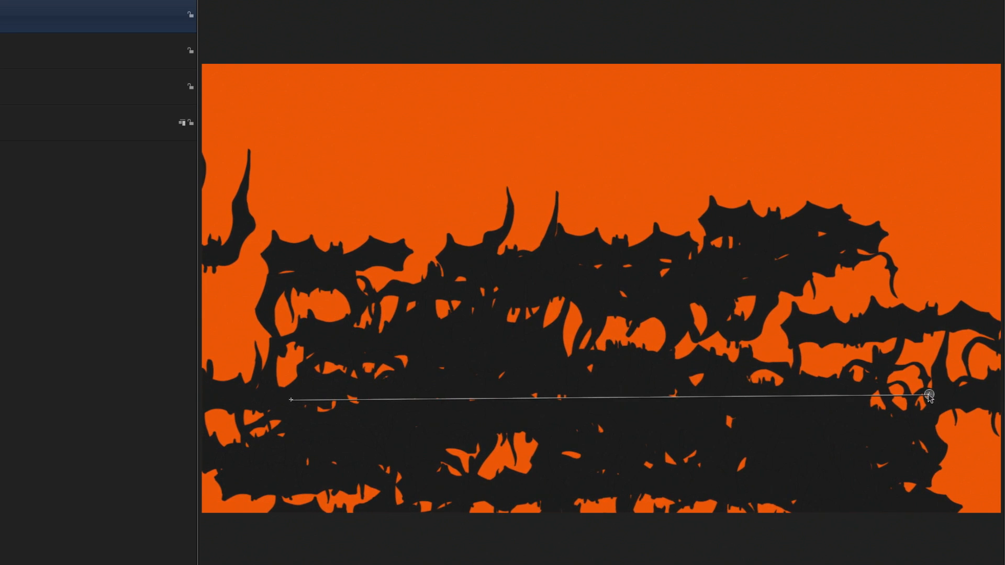
left_click(920, 549)
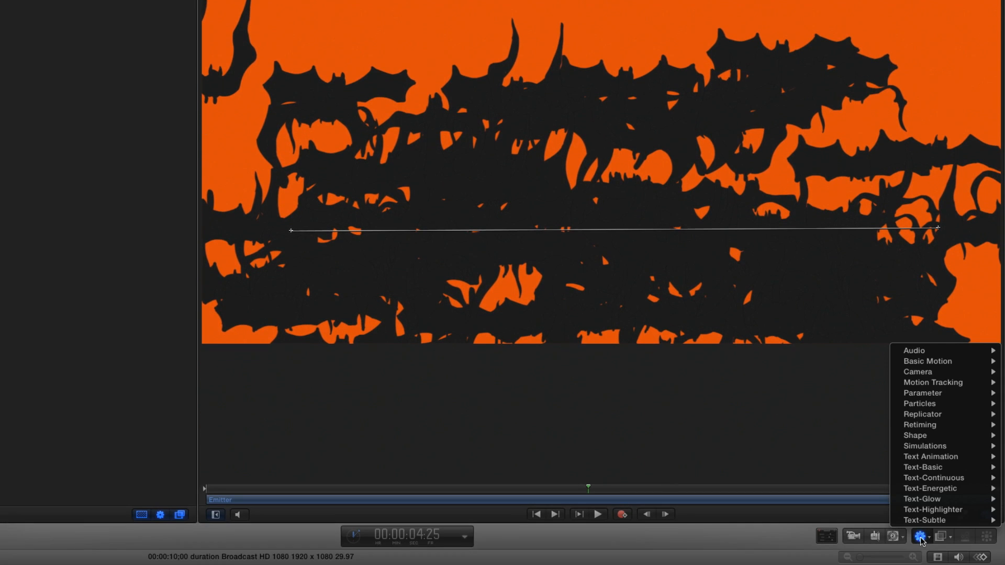
mouse_move(919, 404)
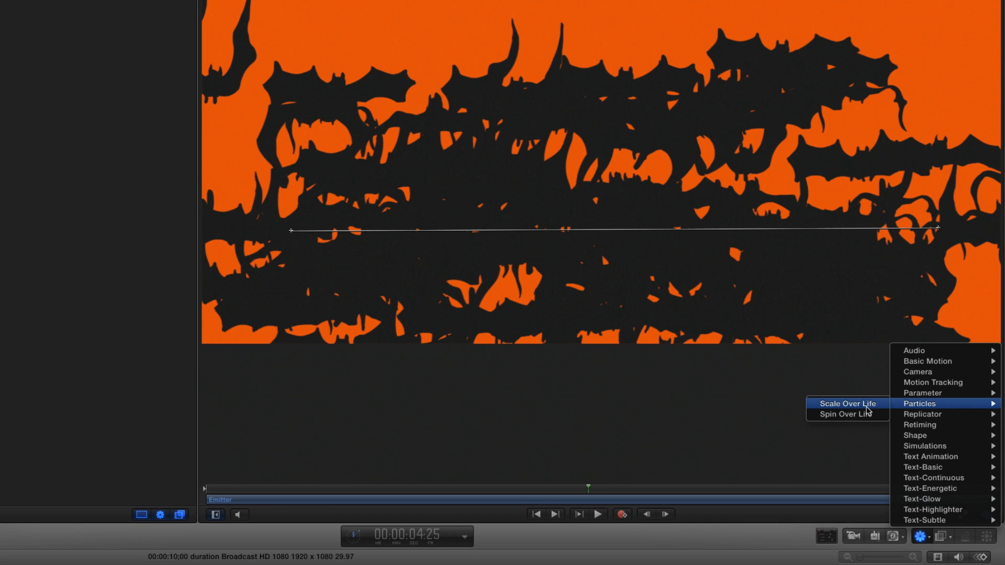
Add Scale Over Life with 50% scale at birth and preview the bats.
left_click(847, 403)
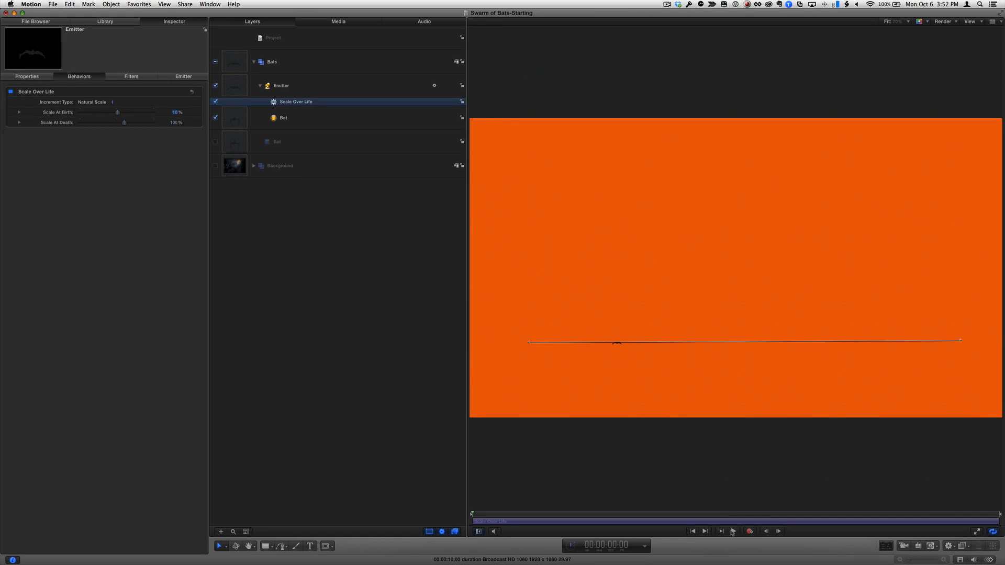
left_click(732, 531)
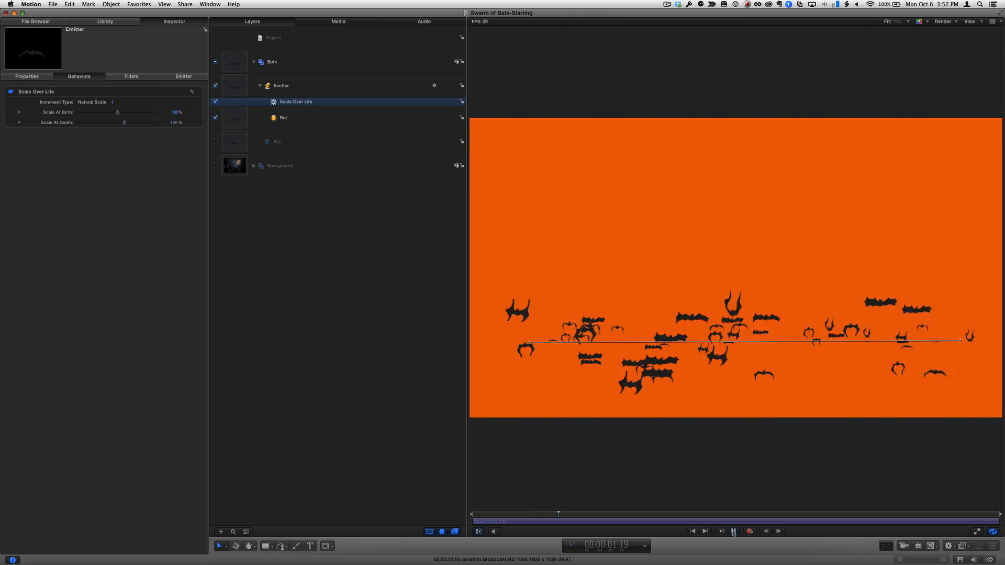
left_click(734, 531)
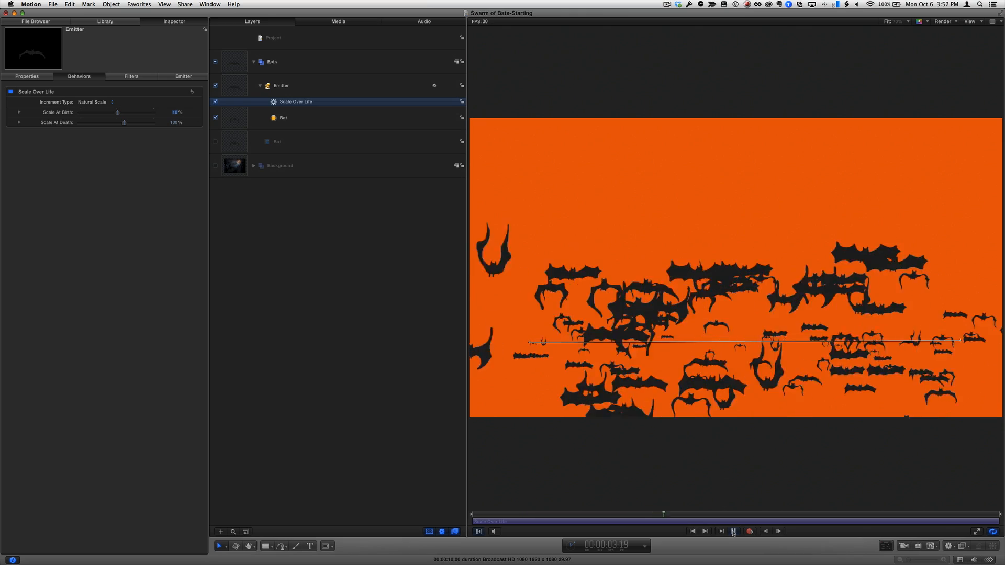
left_click(720, 531)
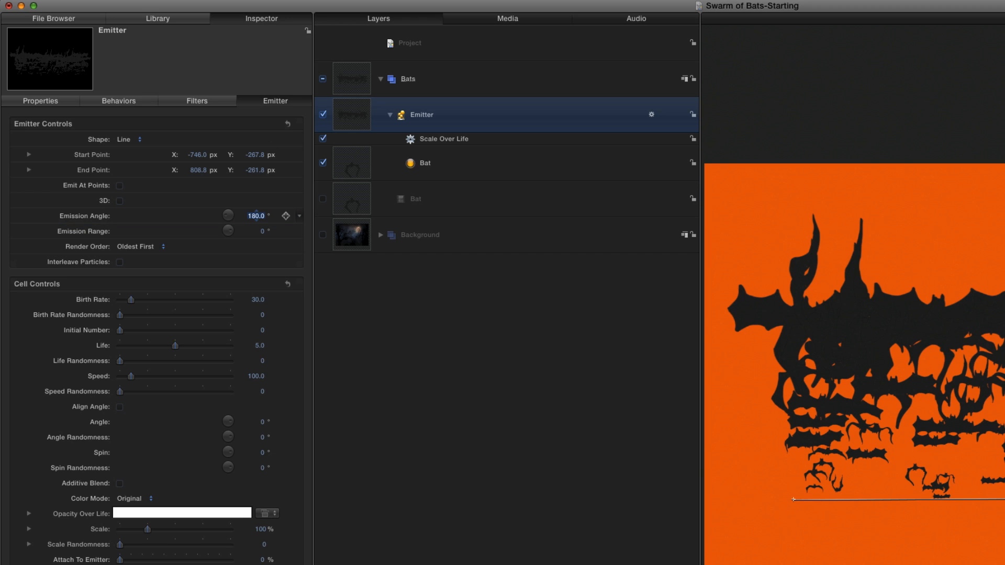
Set birth rate 15 and speed randomness, and add a birth opacity point.
left_click(258, 299)
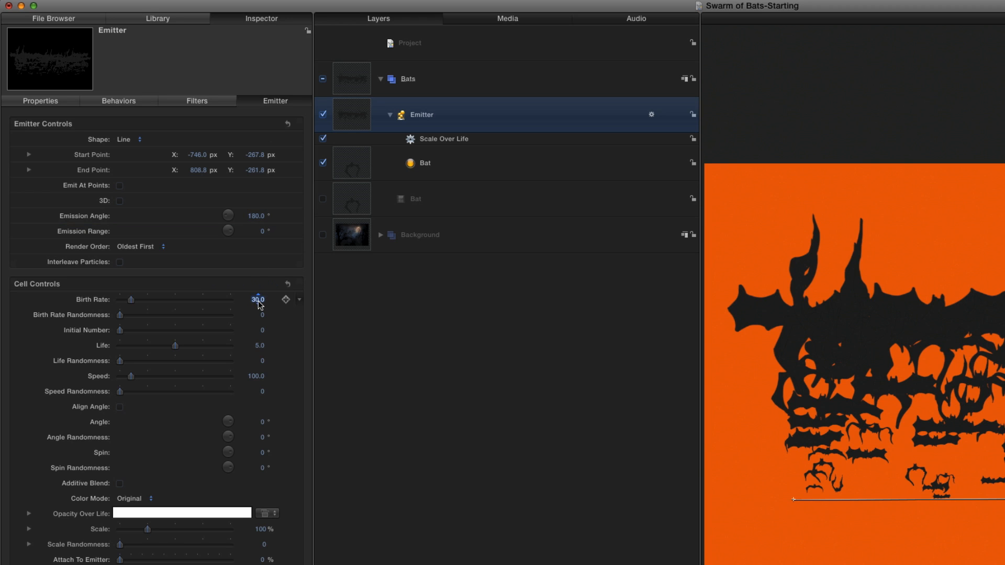
type("15")
left_click(254, 376)
type("200")
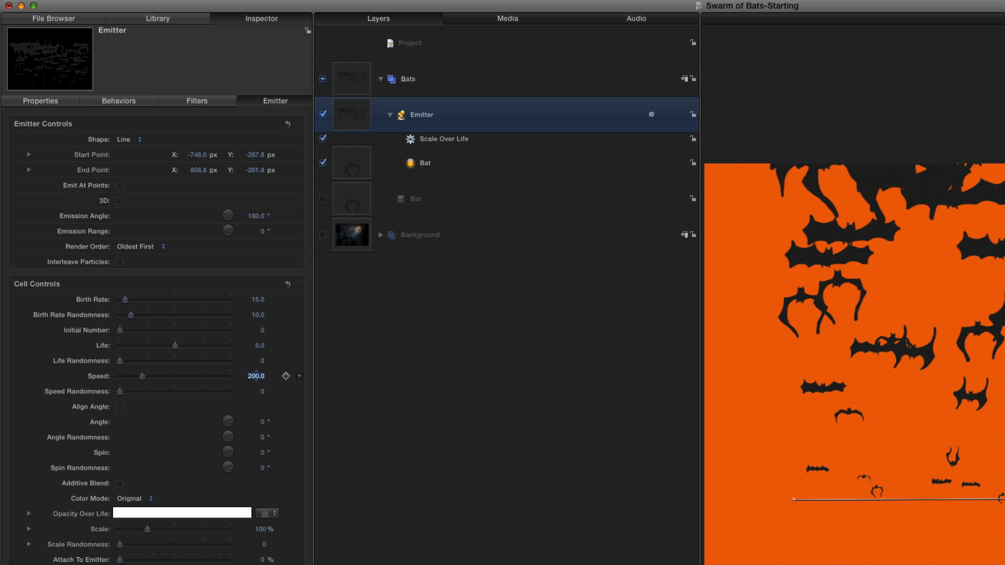
left_click(262, 391)
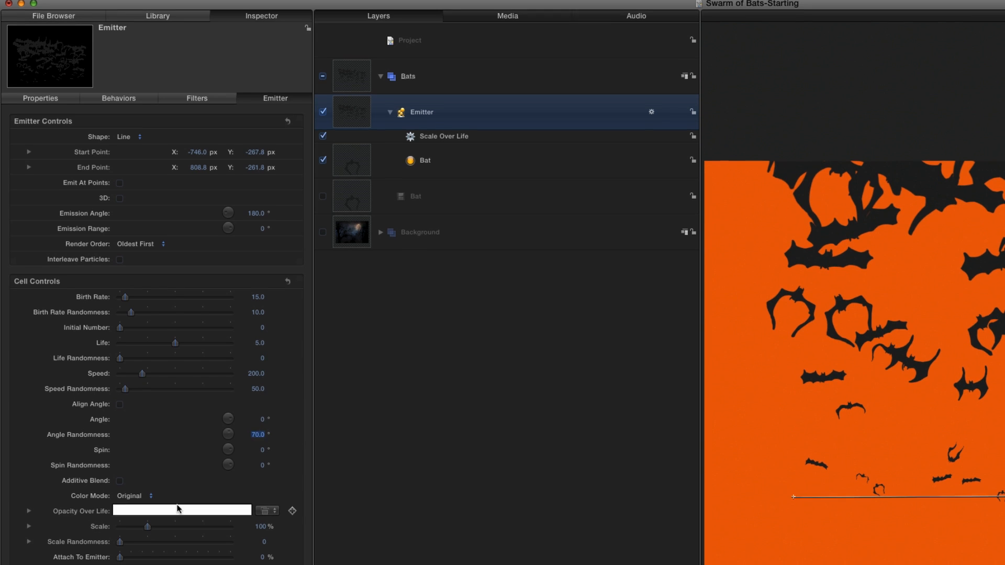
left_click(27, 511)
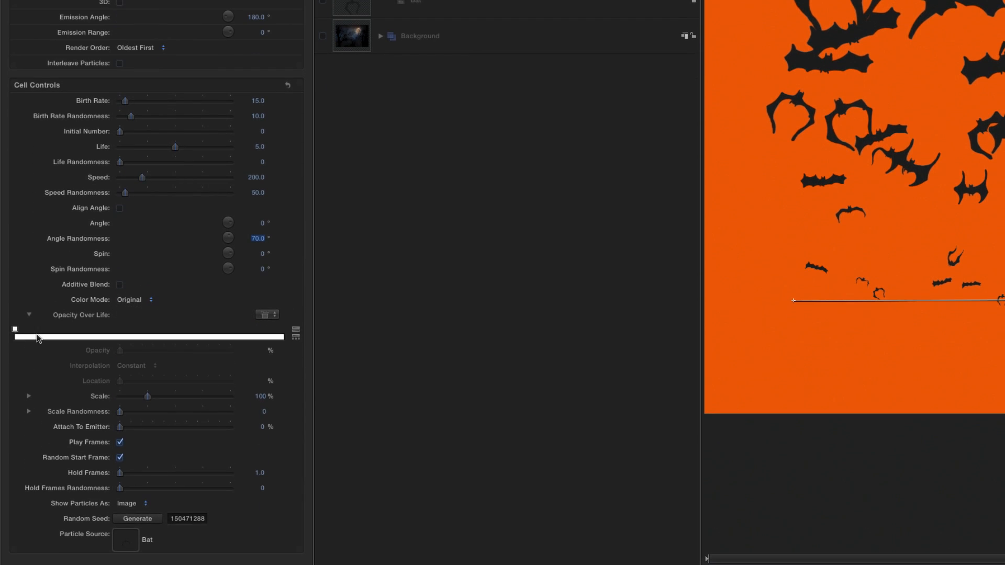
left_click(15, 329)
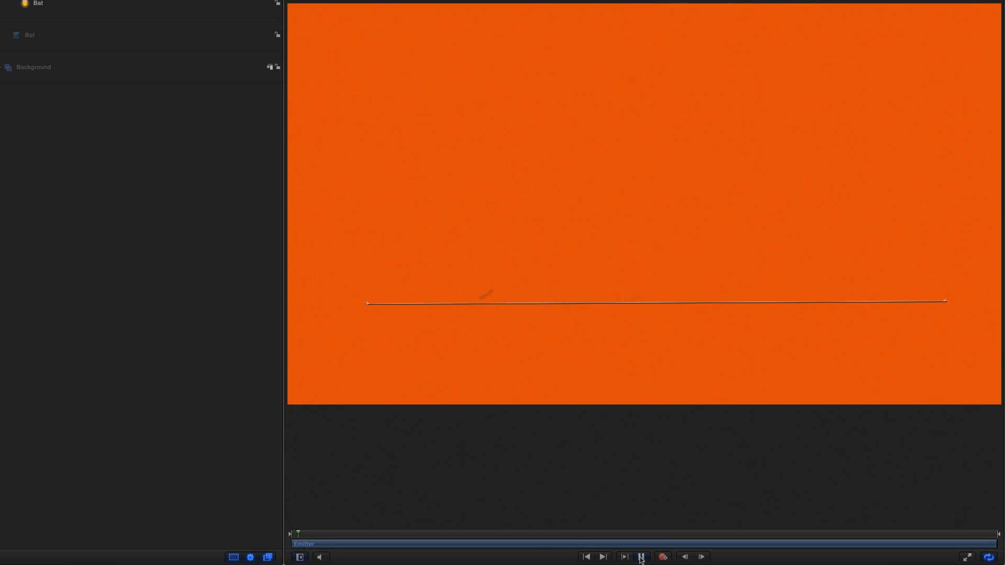
Replay the animation and generate new random seeds for the bat pattern.
left_click(601, 556)
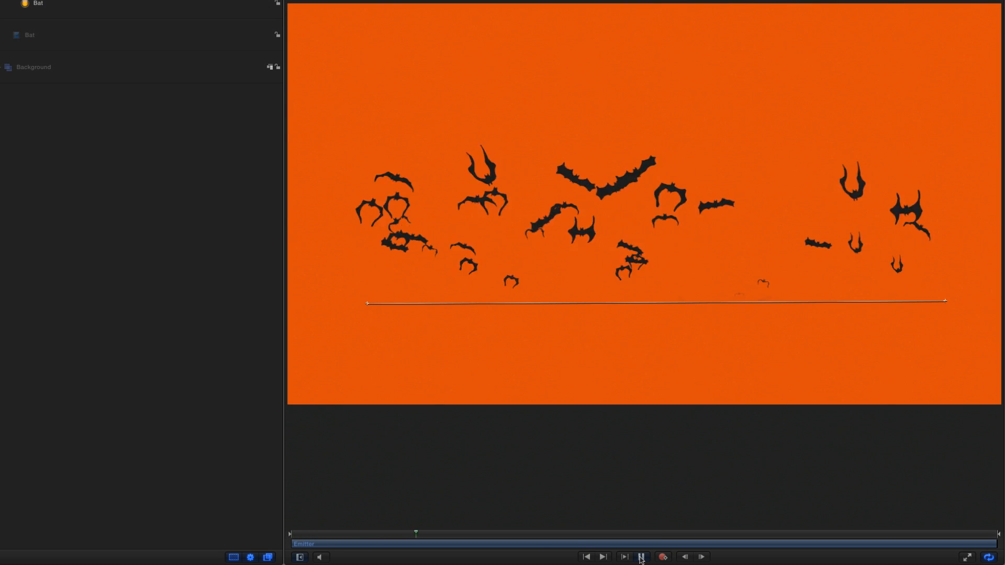
left_click(643, 557)
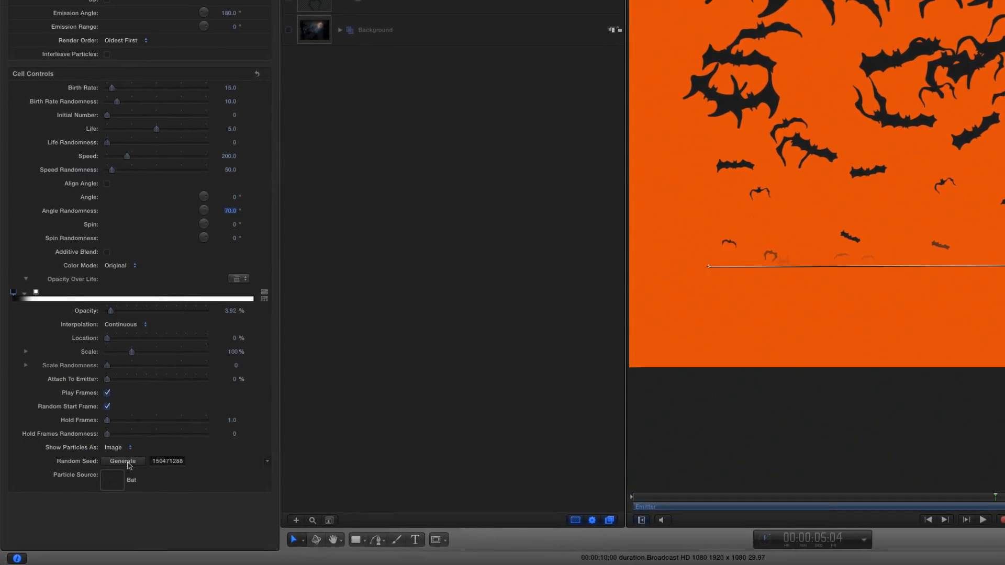
left_click(123, 461)
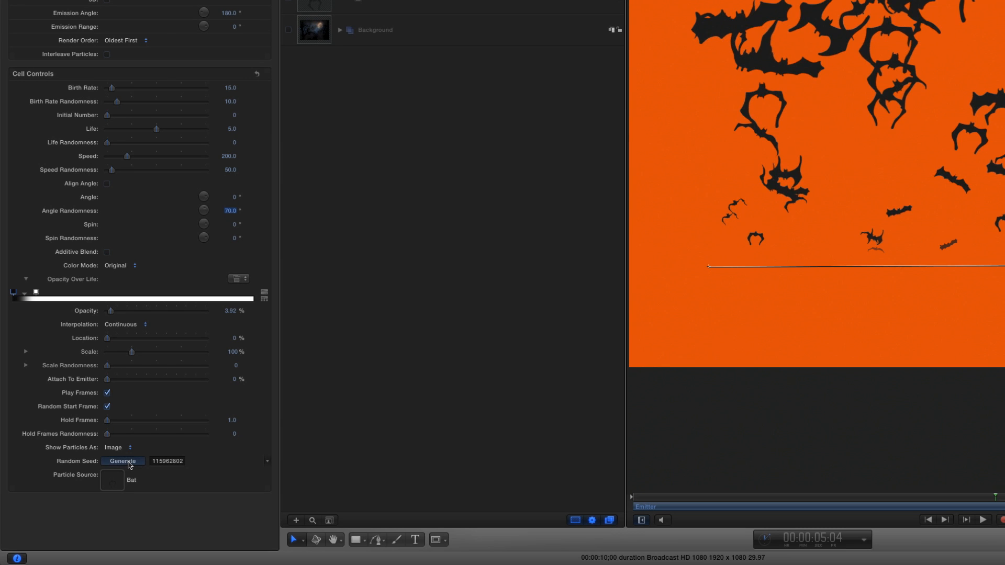
left_click(123, 461)
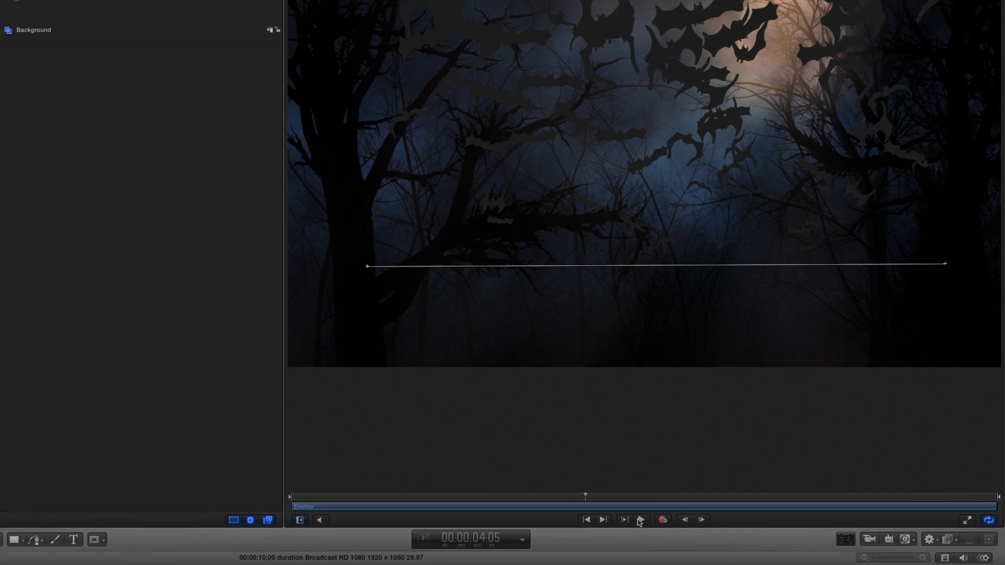
Apply the Colorize filter to the bats and replay from the start.
left_click(952, 539)
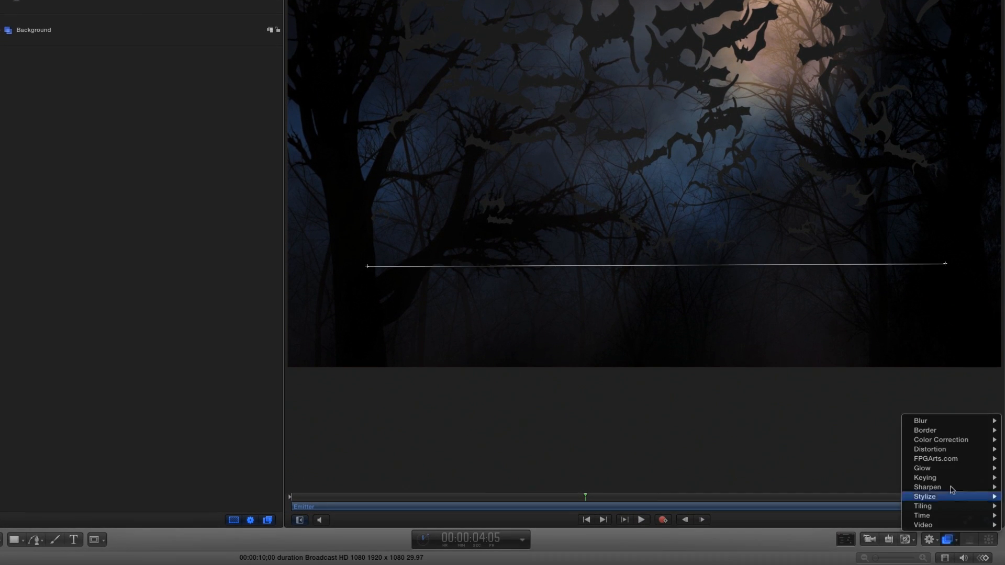
mouse_move(950, 439)
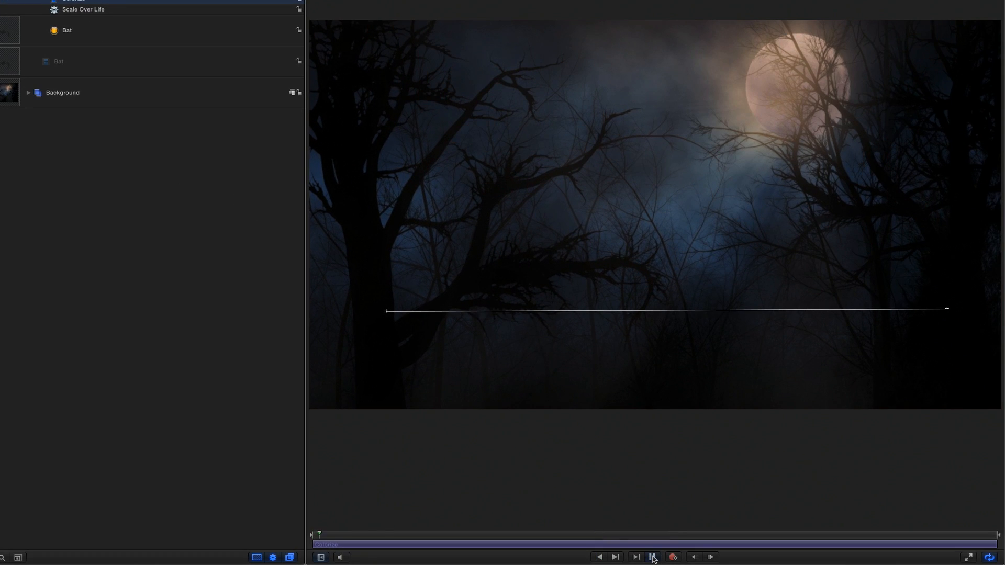
left_click(652, 557)
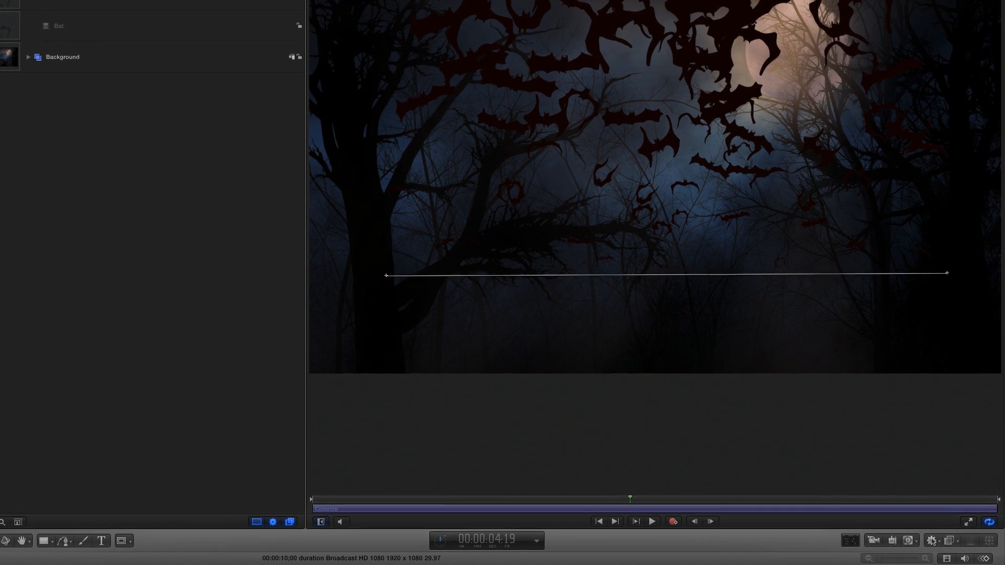
Open the Behaviors menu to browse Simulations for the dark-red bats.
left_click(932, 540)
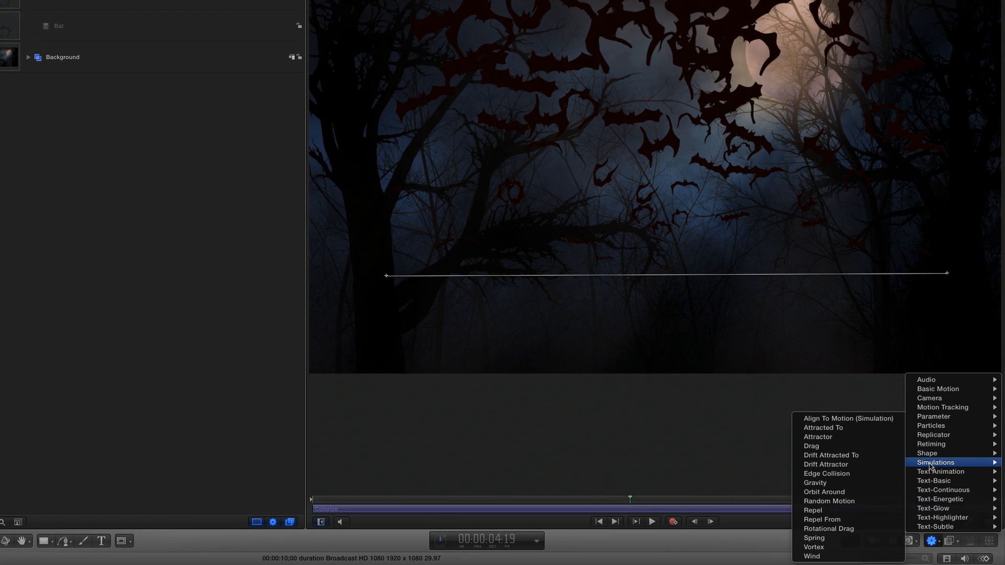